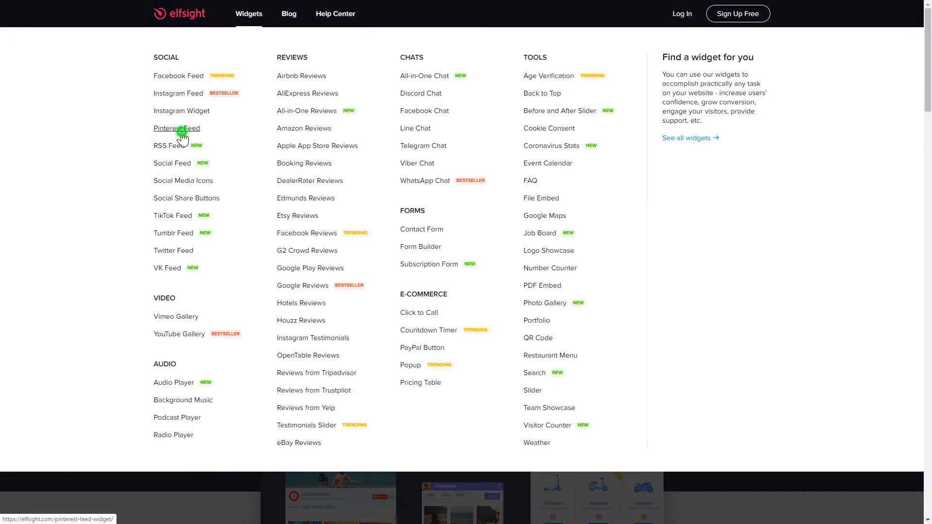
# Create a Pinterest Feed widget, preview Boards Gallery and Sidebar Widget, then pick Pinterest Profile.
pyautogui.click(177, 128)
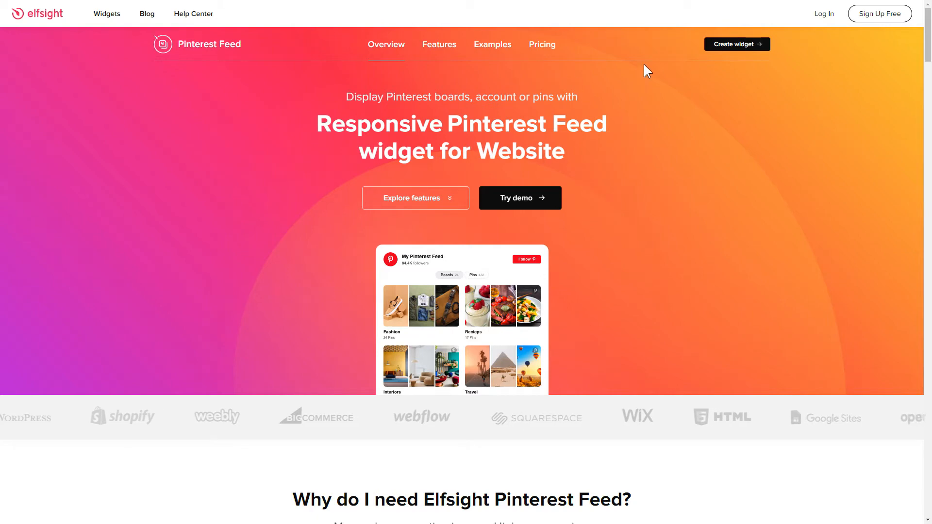
pyautogui.click(736, 44)
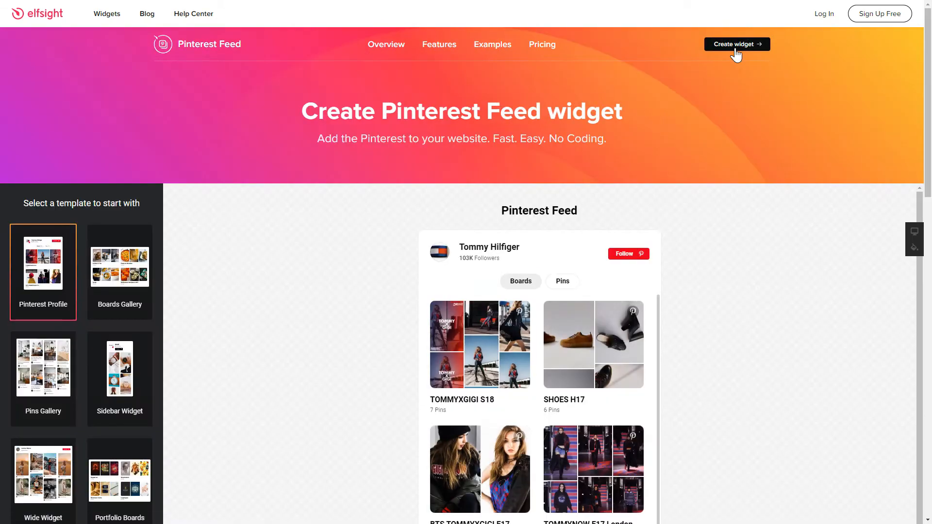
pyautogui.scroll(-3)
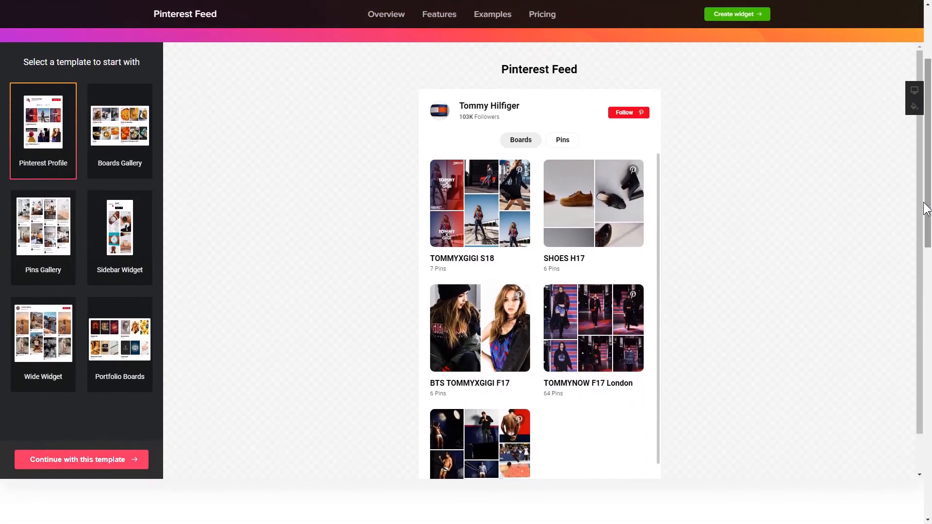
pyautogui.click(120, 122)
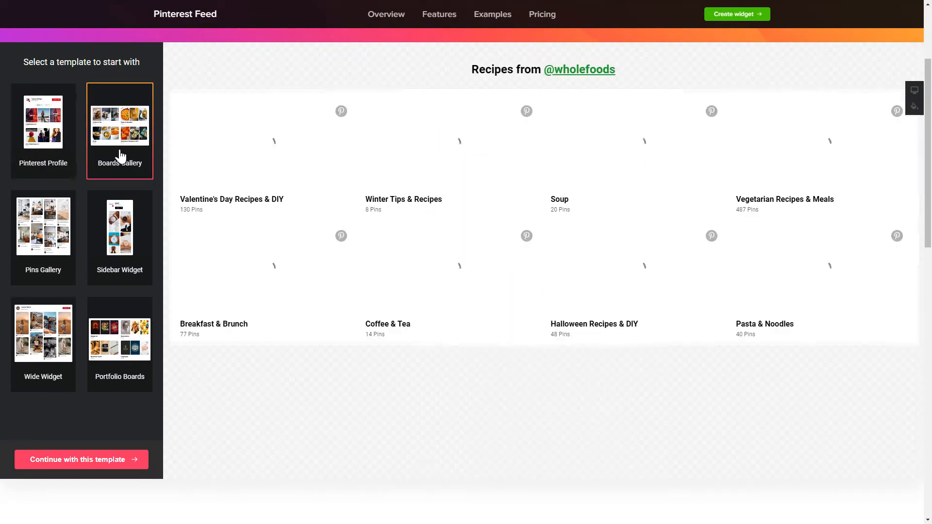
pyautogui.click(120, 226)
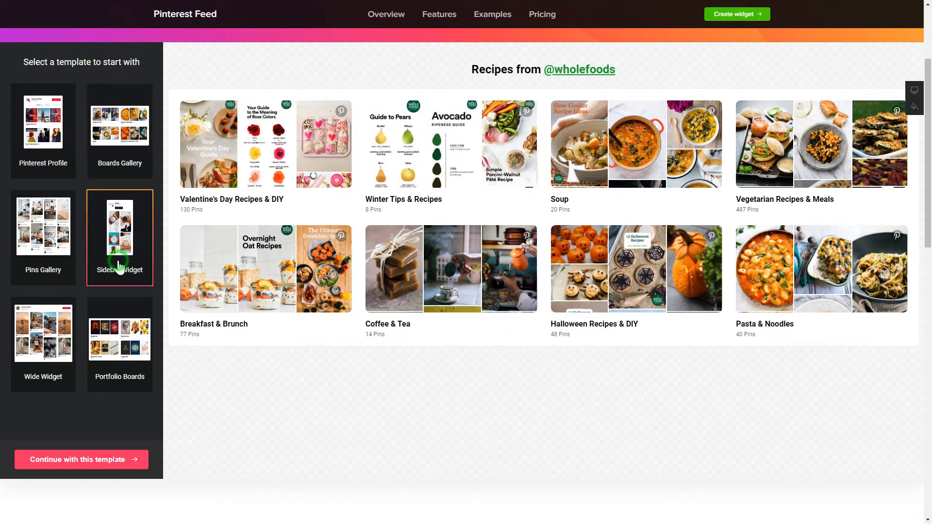
pyautogui.click(43, 125)
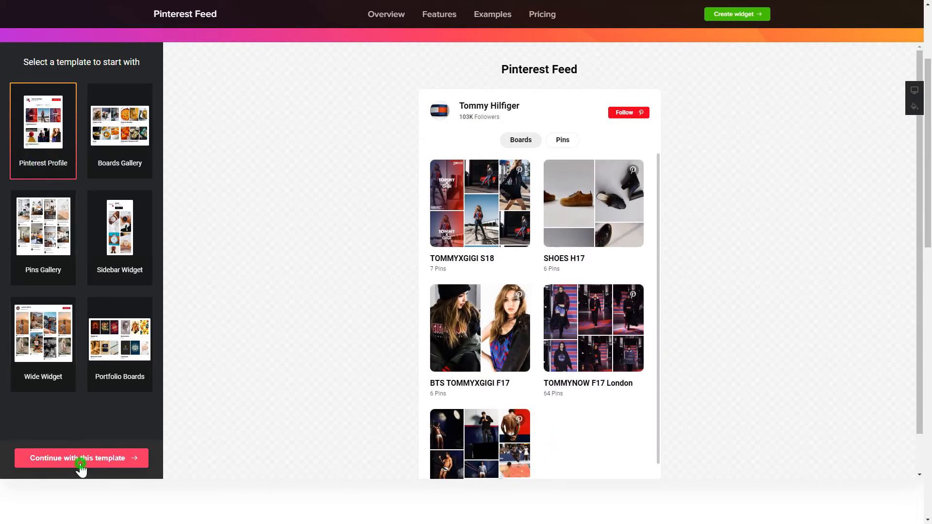
# In the editor, try Boards and Pins as content, then settle on Profile display.
pyautogui.click(81, 458)
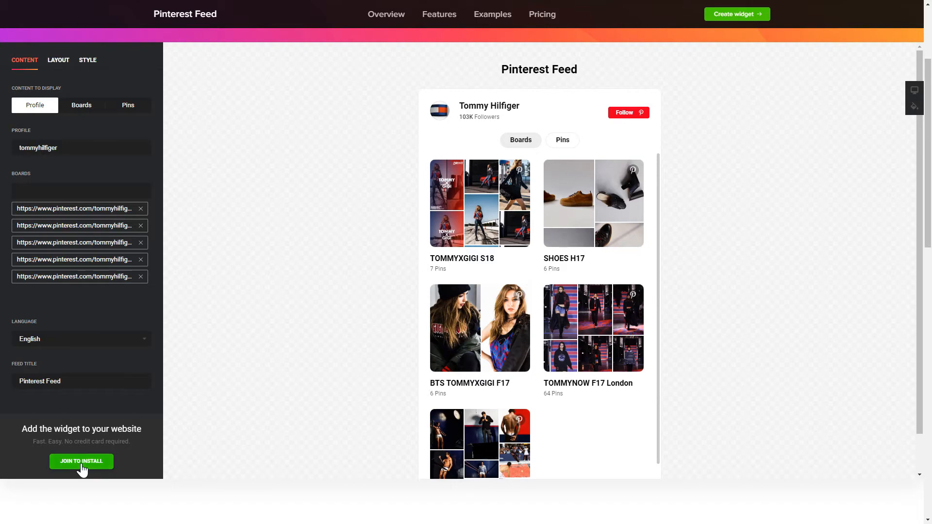
pyautogui.click(81, 106)
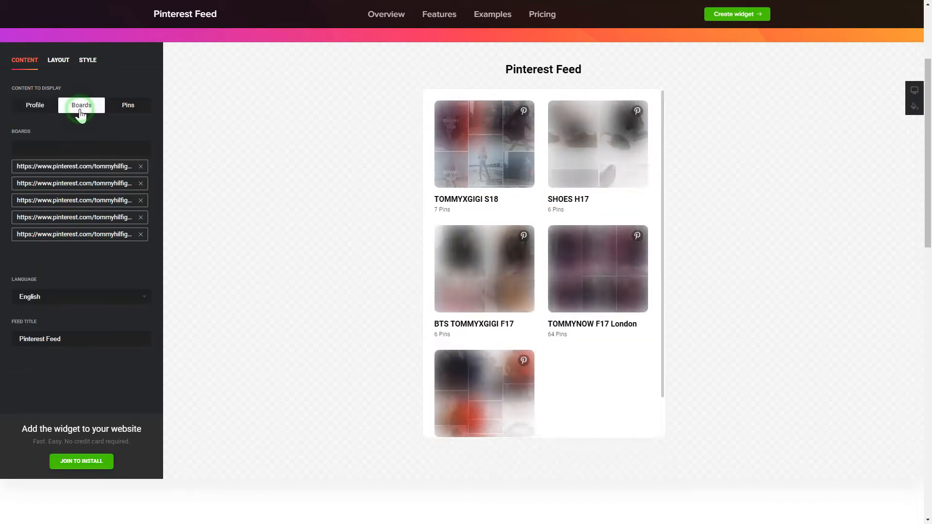
pyautogui.click(128, 105)
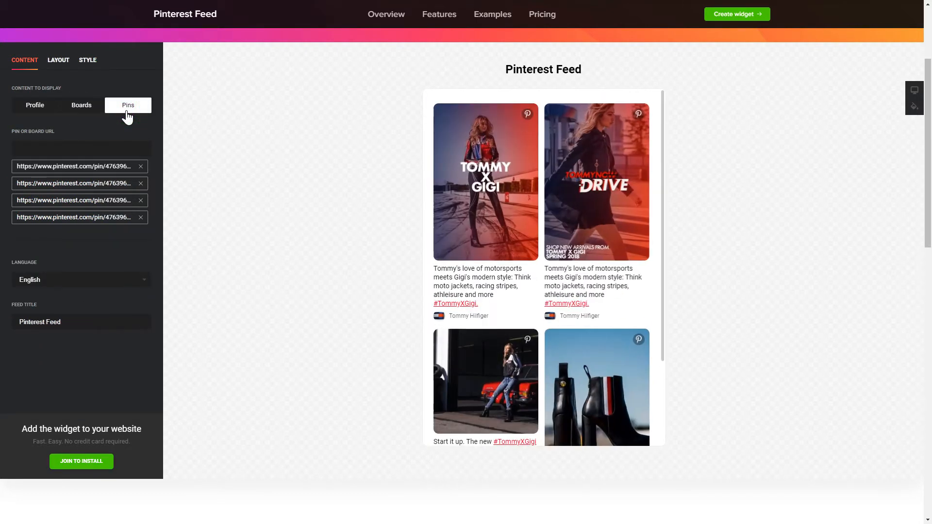
pyautogui.click(34, 106)
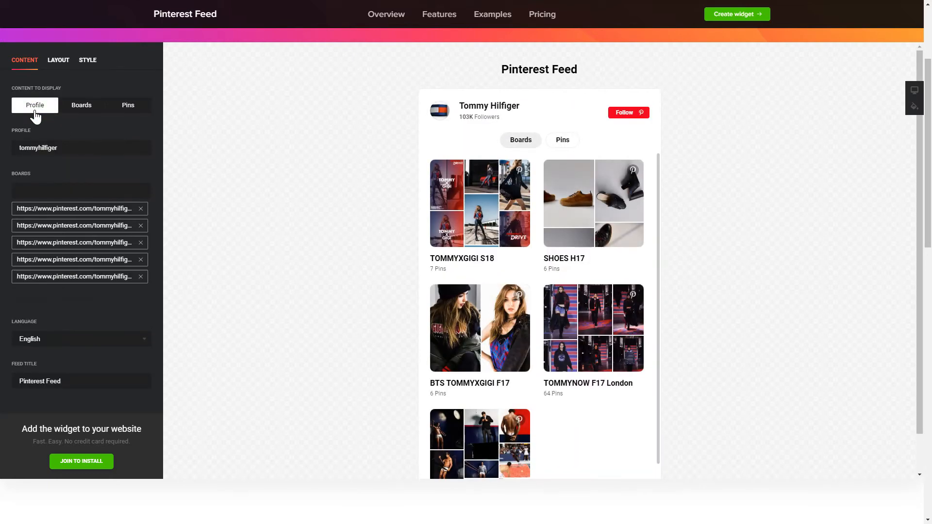
# Look through the Layout and Style settings, then return to the Content tab.
pyautogui.click(59, 59)
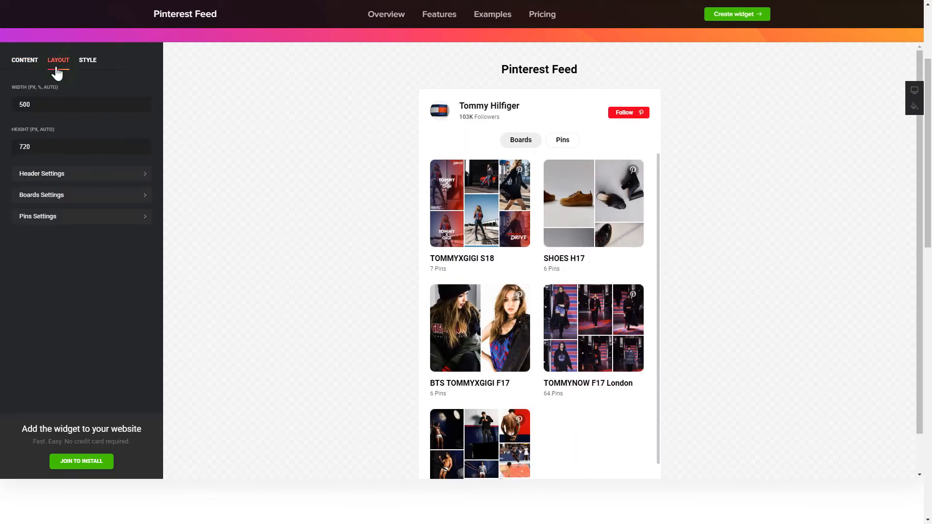
pyautogui.click(42, 196)
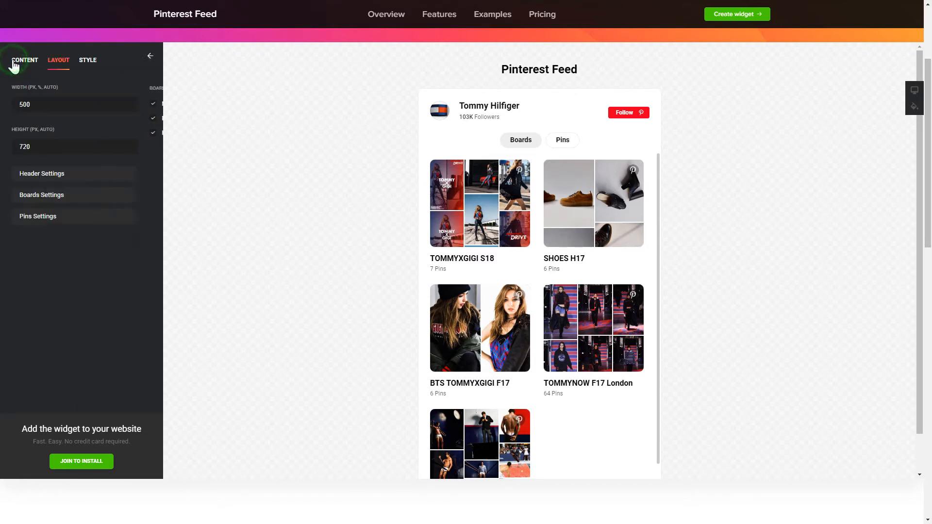
pyautogui.click(87, 60)
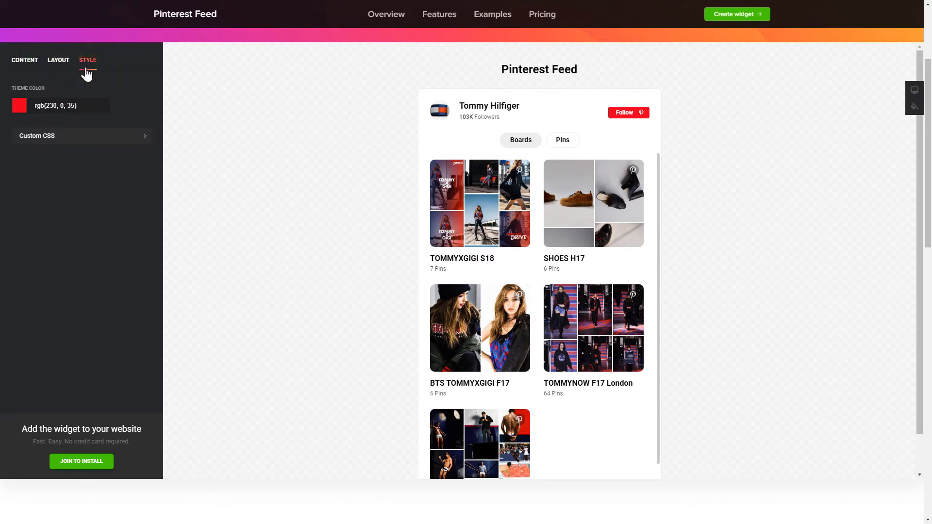
pyautogui.moveTo(48, 72)
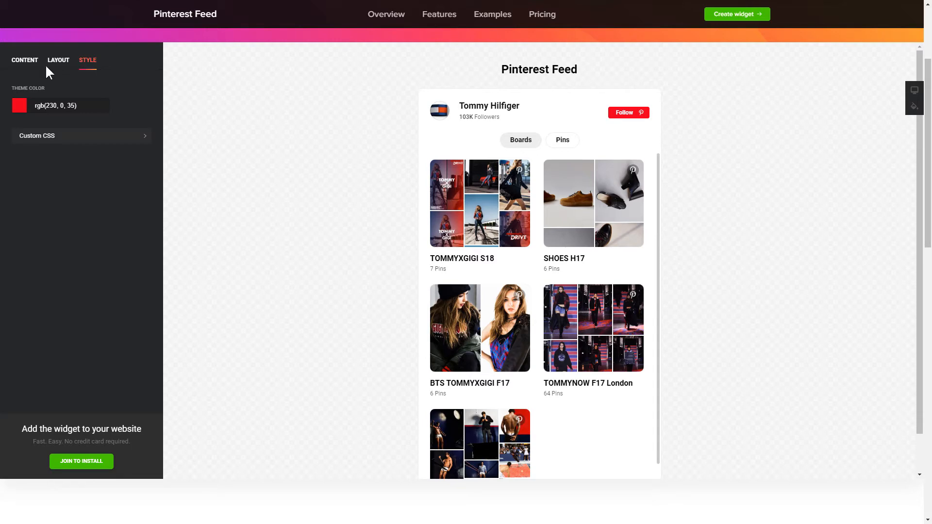
pyautogui.click(24, 60)
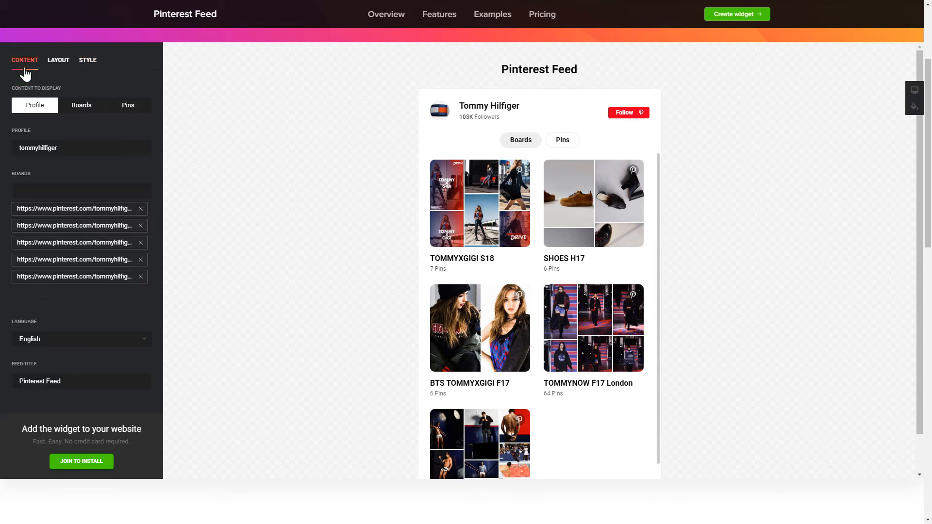
pyautogui.moveTo(72, 333)
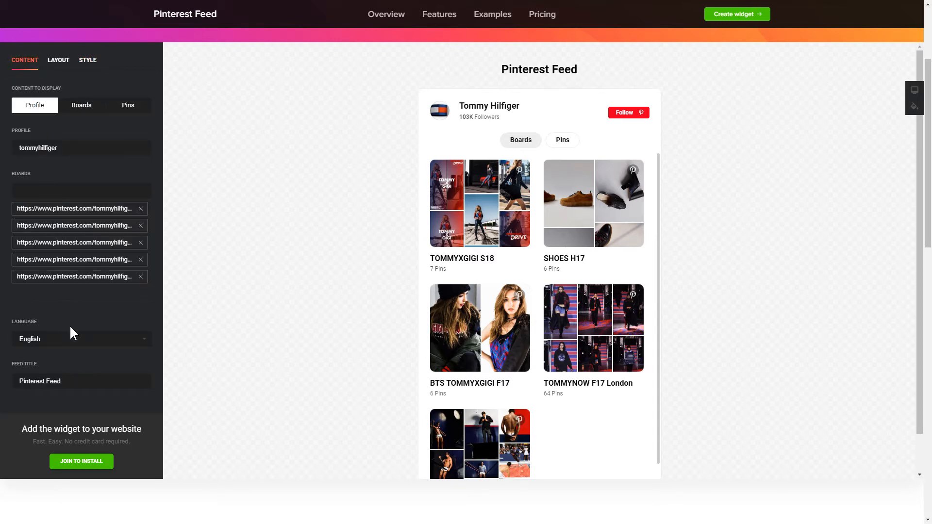
# Sign up for an Elfsight account with email and password to install the widget.
pyautogui.click(81, 461)
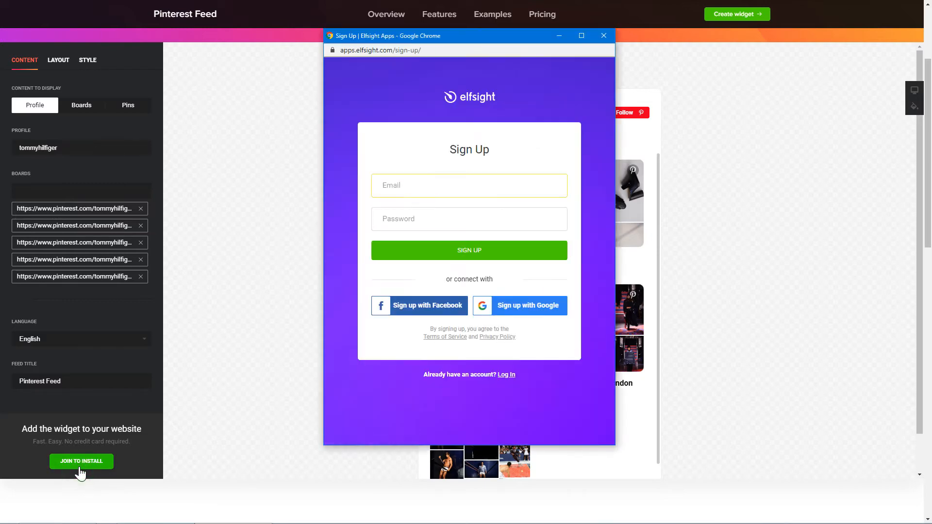
pyautogui.write('examp')
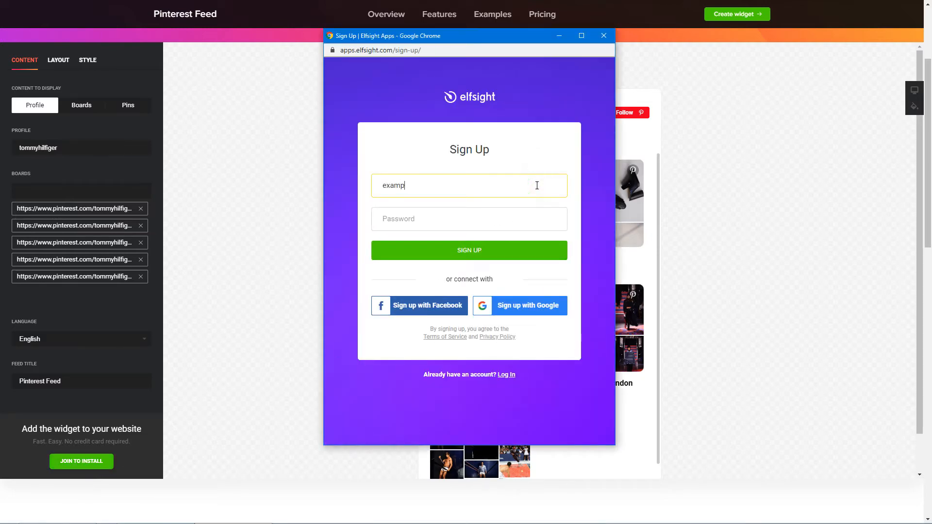
pyautogui.click(469, 219)
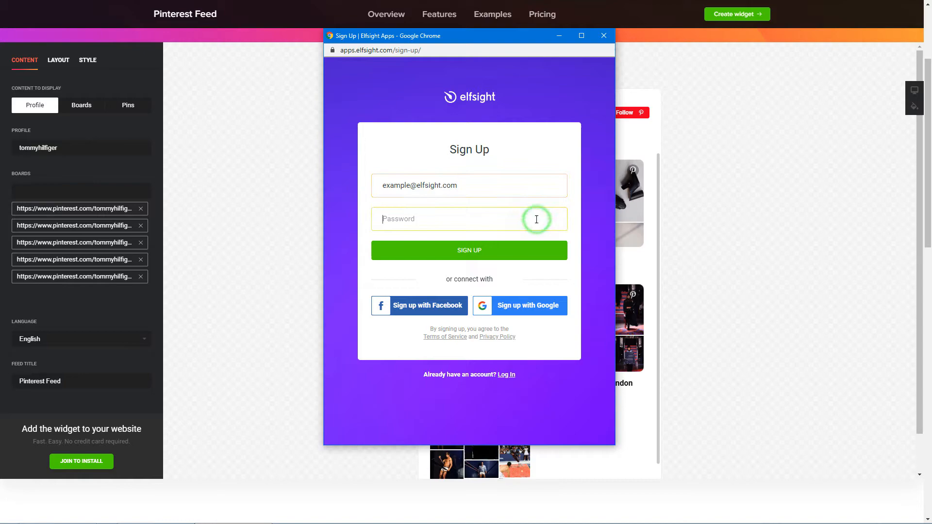
pyautogui.write('password')
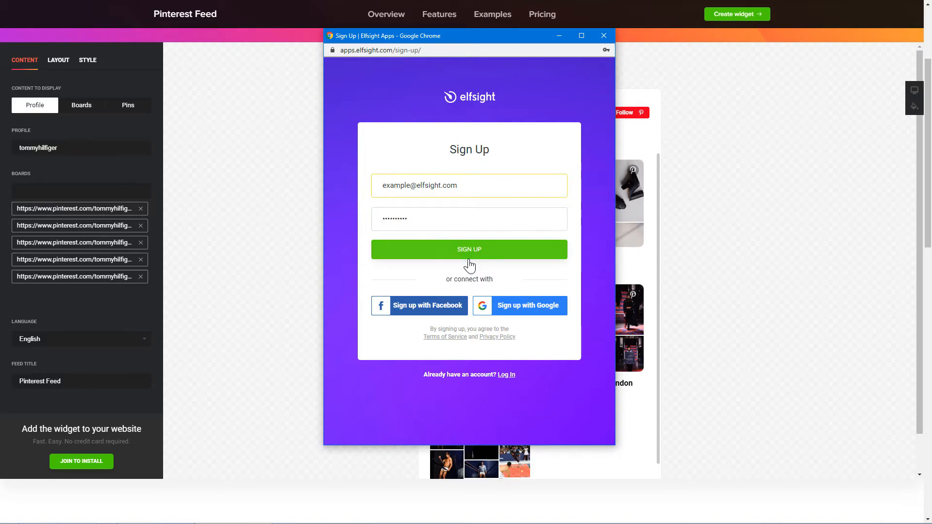
pyautogui.click(604, 36)
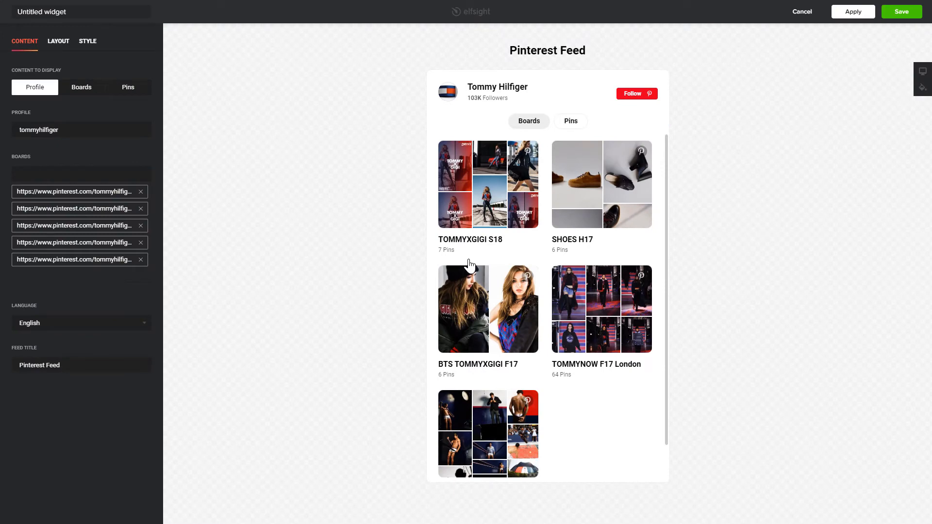
pyautogui.moveTo(557, 232)
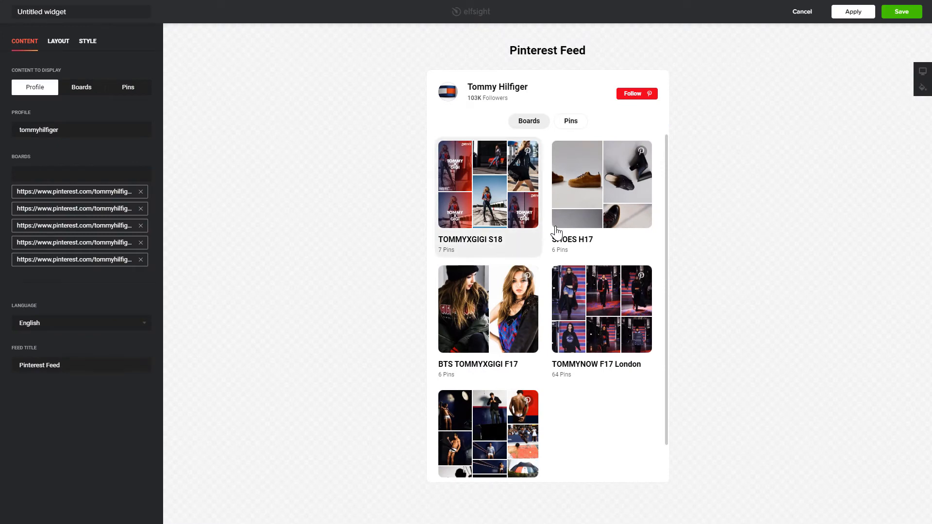
# Save the widget on the free Lite plan and copy its embed code.
pyautogui.click(901, 11)
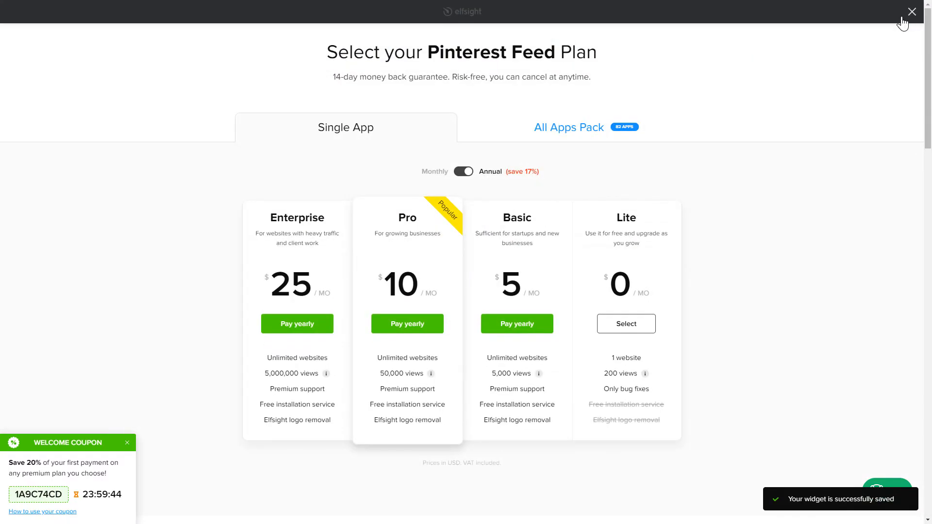
pyautogui.moveTo(884, 61)
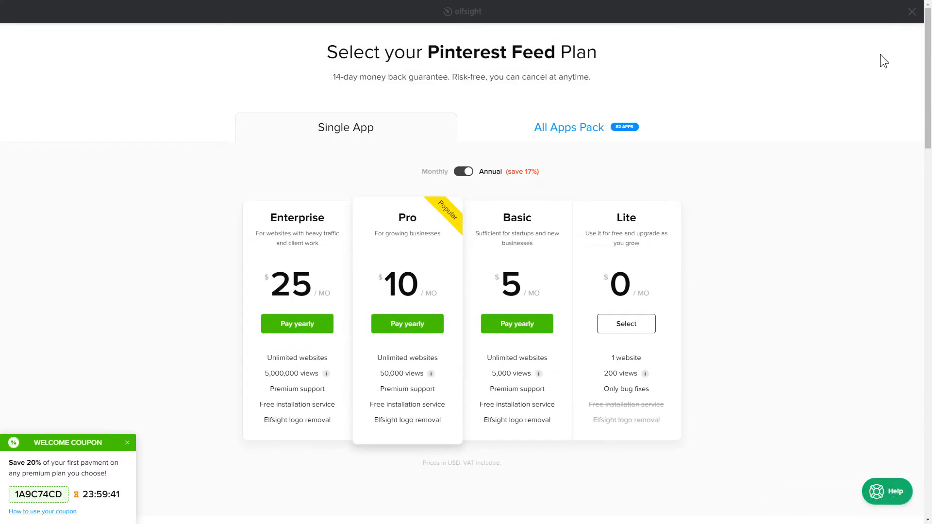
pyautogui.moveTo(487, 260)
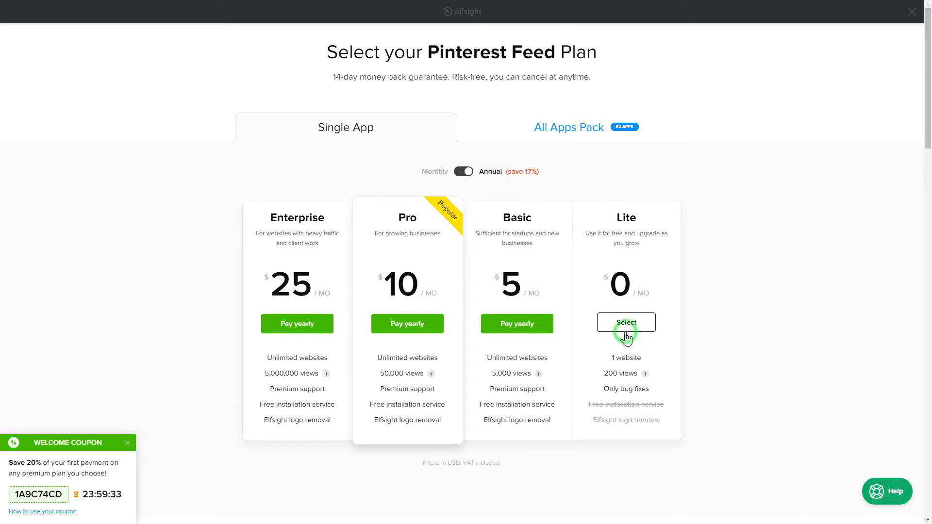
pyautogui.click(625, 323)
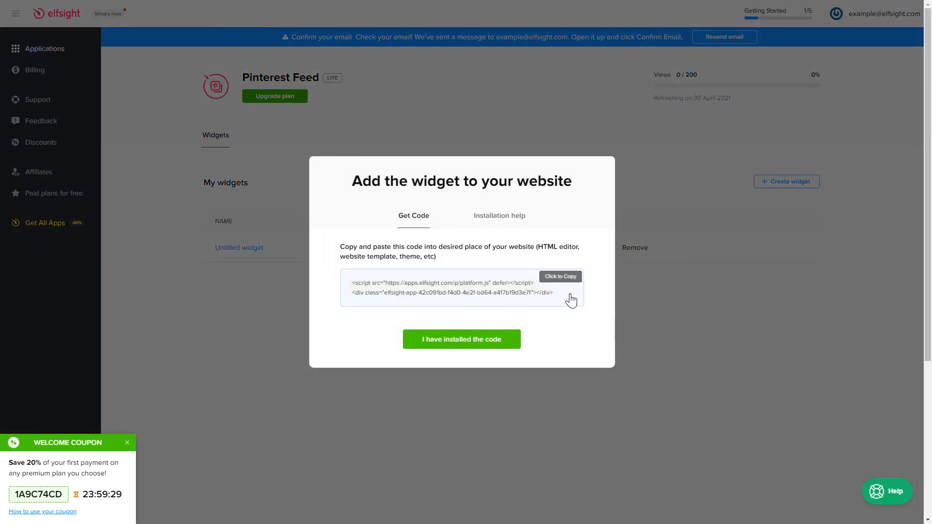
pyautogui.click(560, 276)
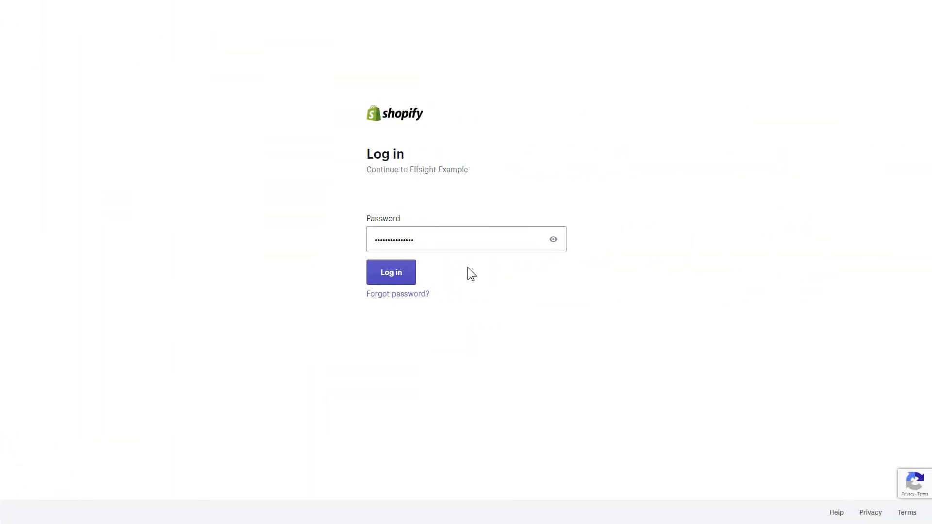
# Log in to Shopify admin and customize the Debut theme from Online Store > Themes.
pyautogui.click(390, 272)
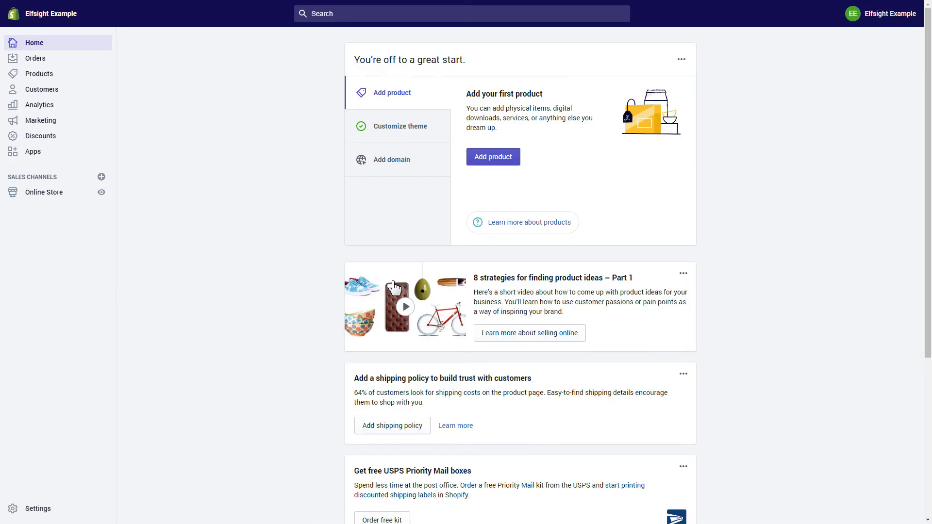
pyautogui.moveTo(331, 273)
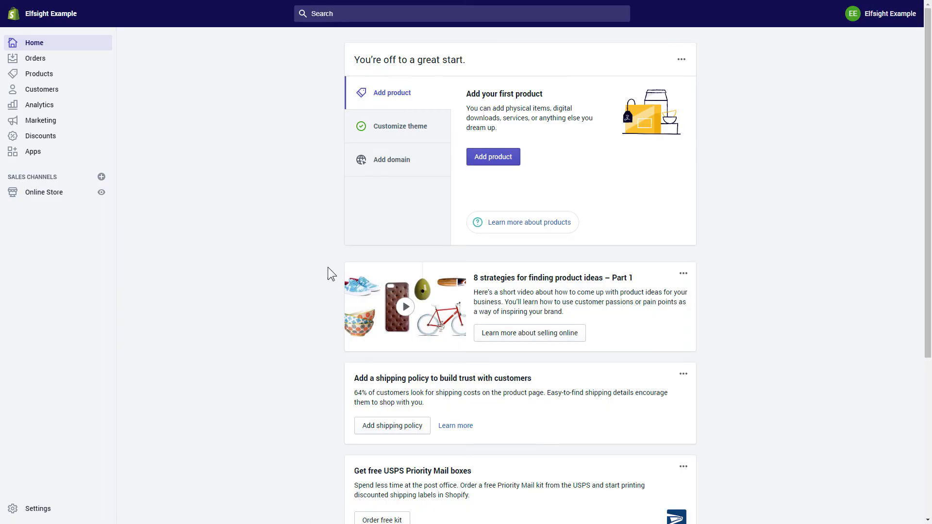
pyautogui.click(45, 193)
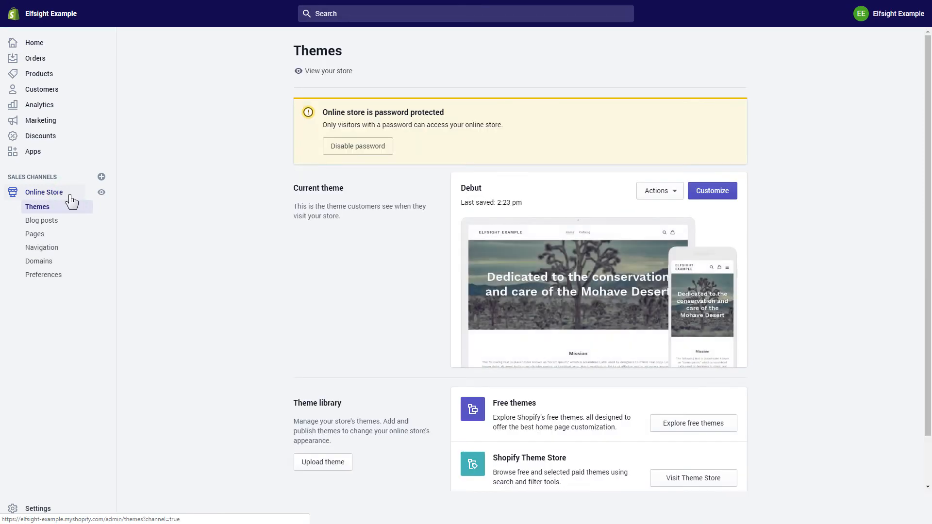
pyautogui.click(712, 190)
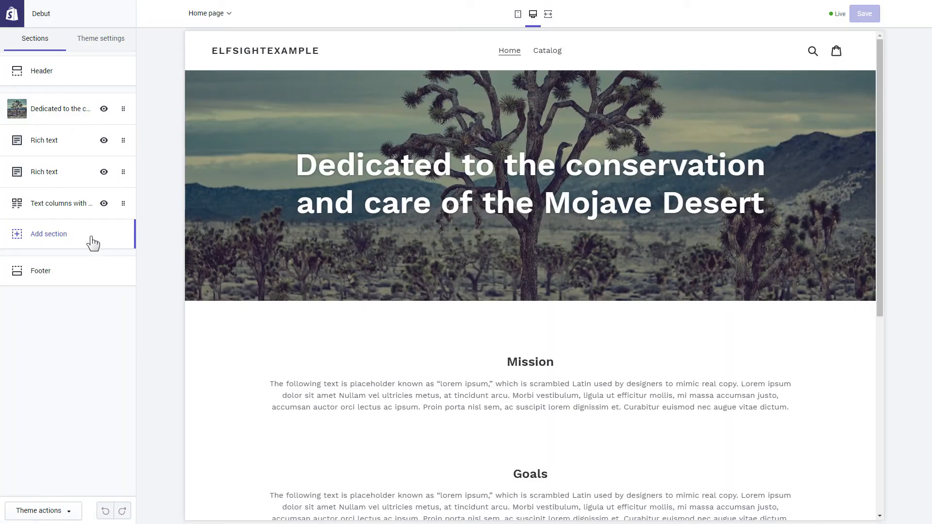
# Add a Custom content section, clearing its default heading and content blocks.
pyautogui.click(48, 233)
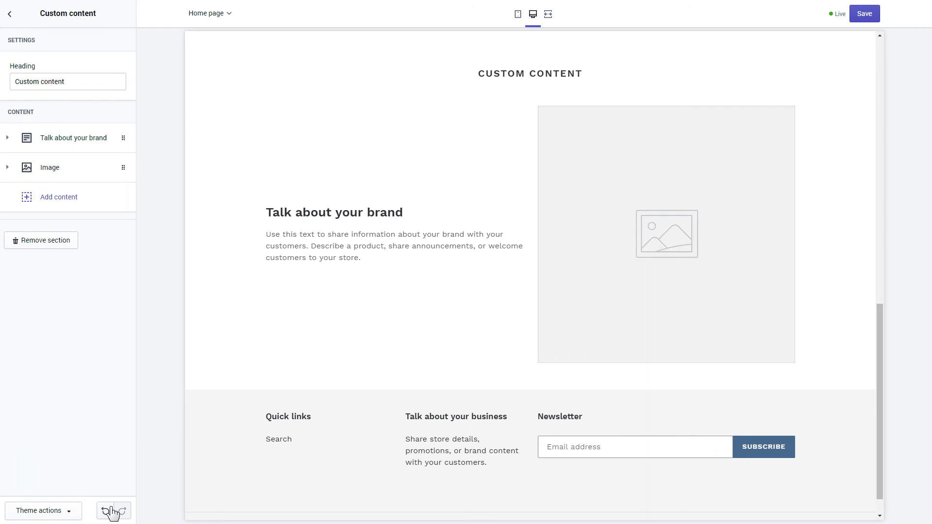
pyautogui.click(68, 82)
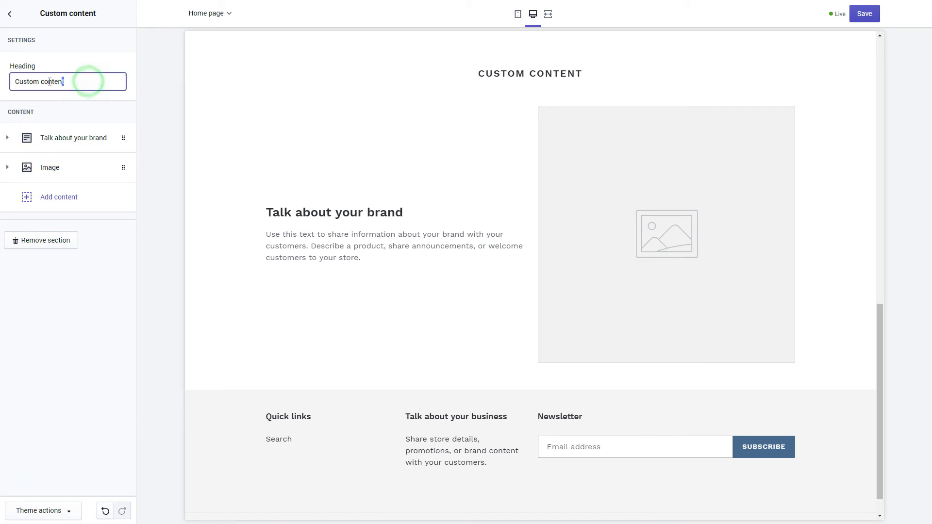
pyautogui.click(72, 137)
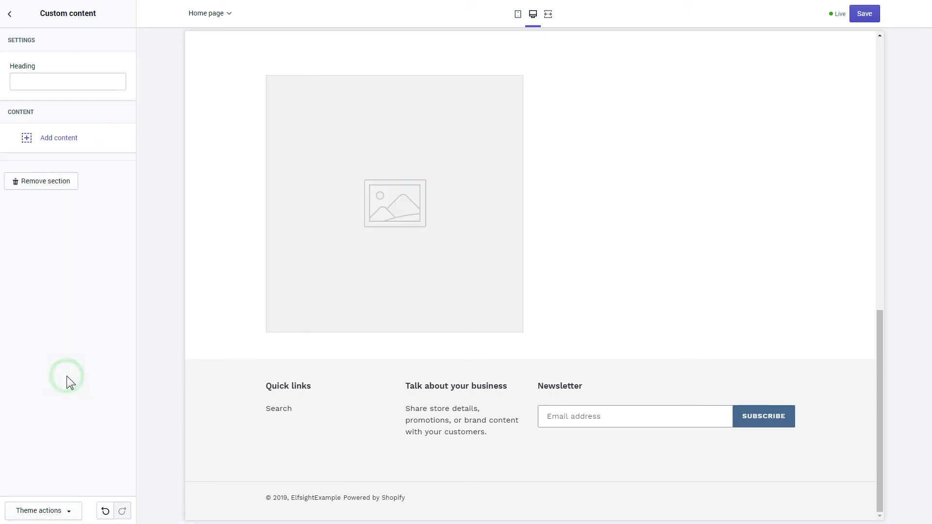
# Paste the Elfsight script into a Custom HTML block at 100% width and save.
pyautogui.click(58, 138)
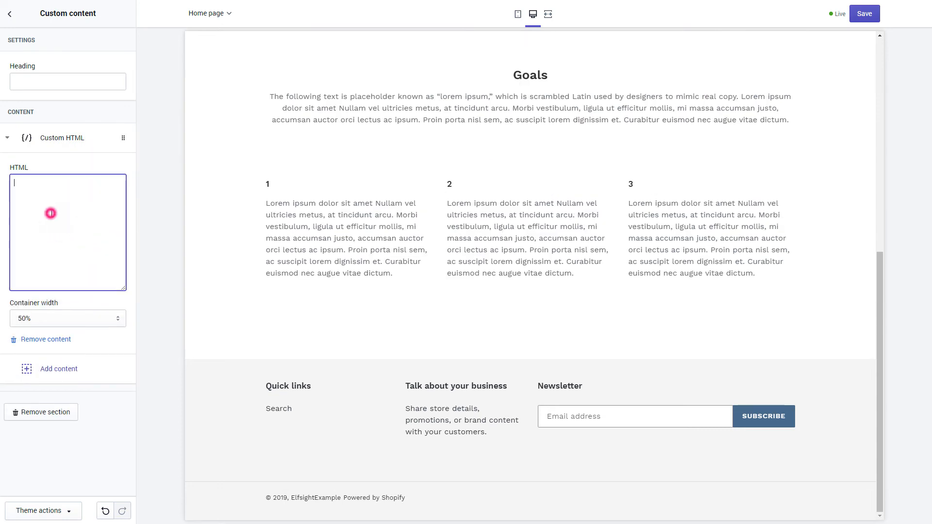
pyautogui.write('<script src="https://apps.elfsight.com/p/platform.js" defer></script><div class="elfsight-app-51e73920-2be2-400b-b884-aaa53f29db98"></div>')
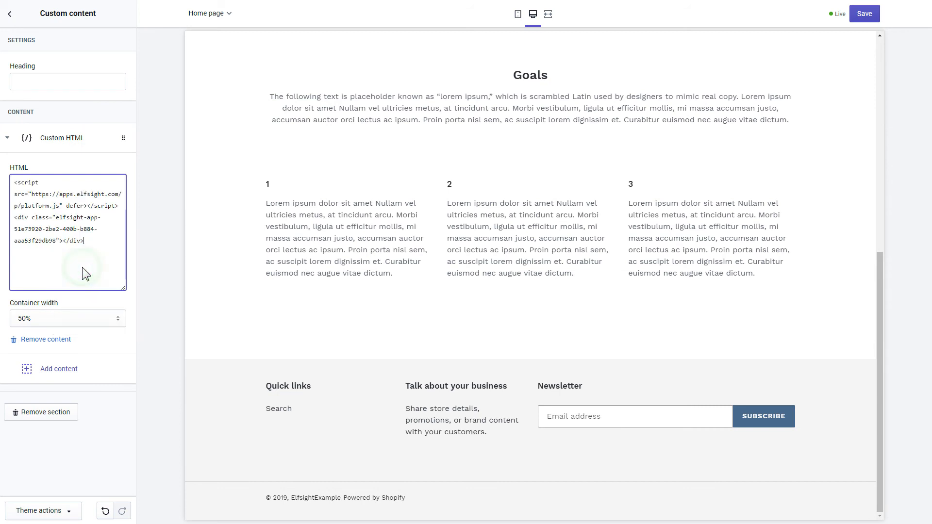
pyautogui.click(67, 318)
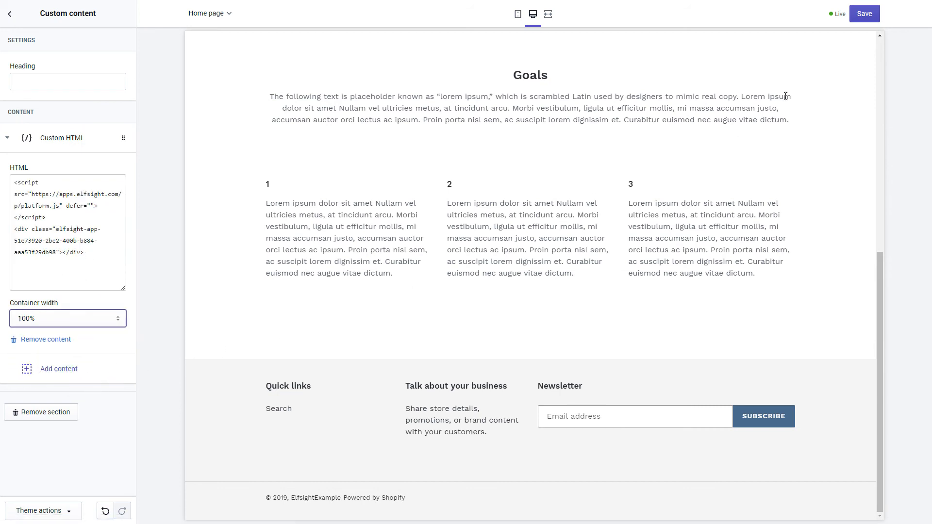
pyautogui.click(863, 13)
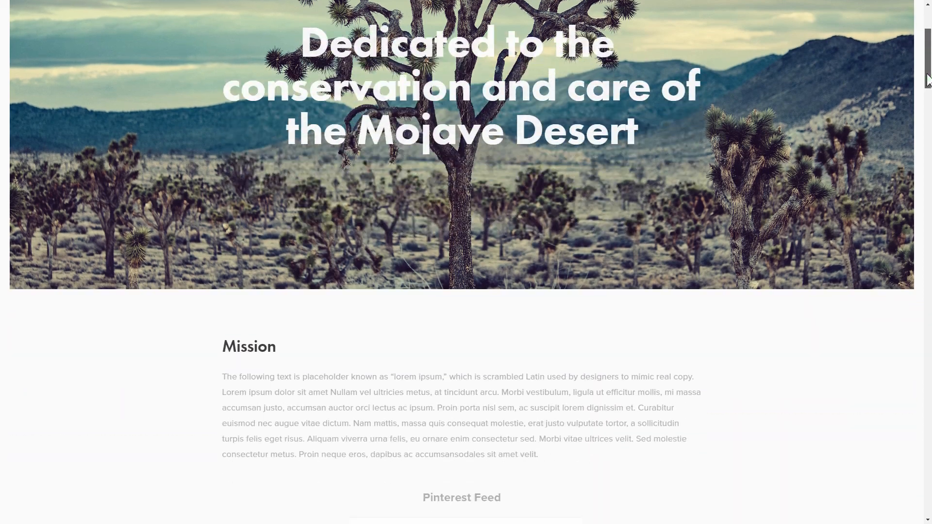
# Scroll the live storefront down through the Tommy Hilfiger Pinterest Feed pins.
pyautogui.scroll(-3)
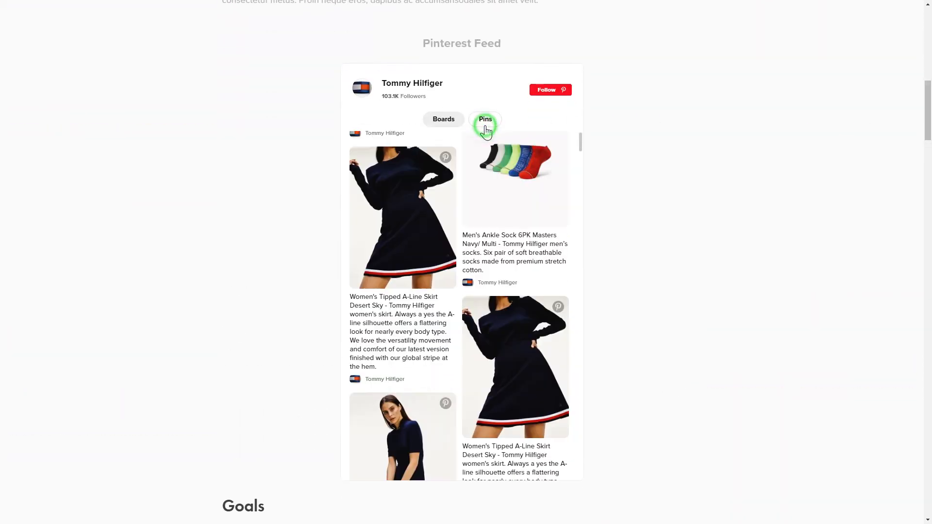
pyautogui.scroll(-3)
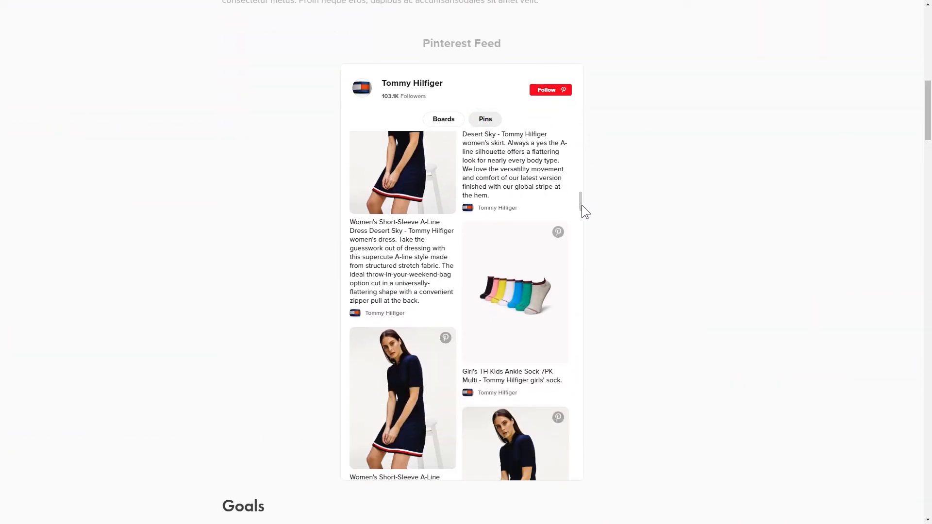
pyautogui.scroll(-3)
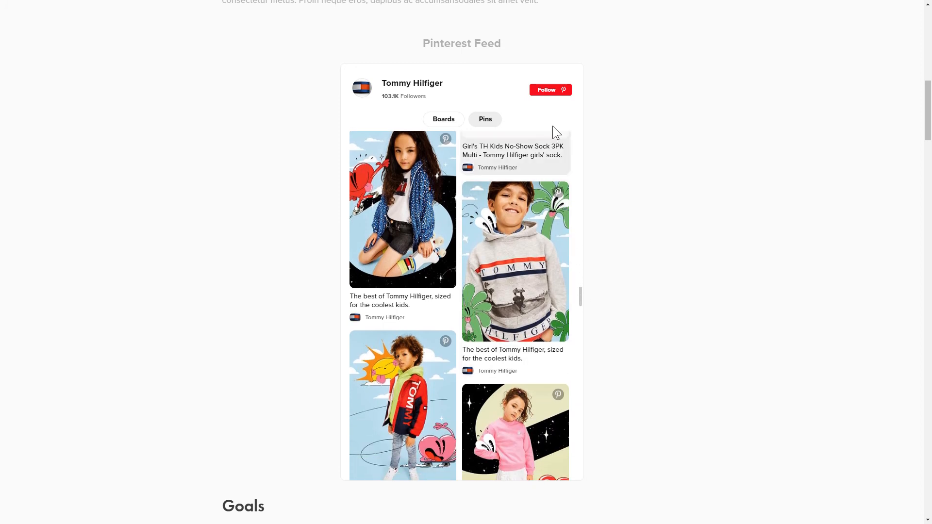
pyautogui.moveTo(549, 91)
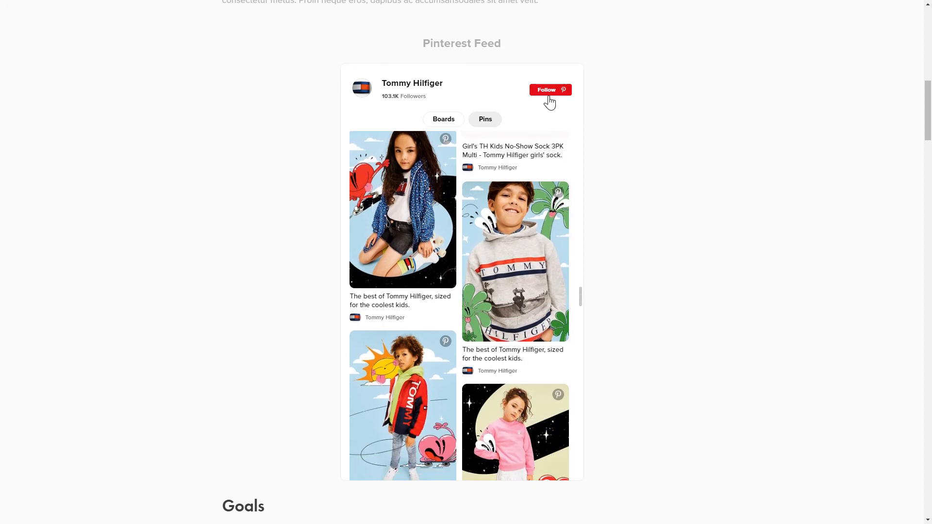